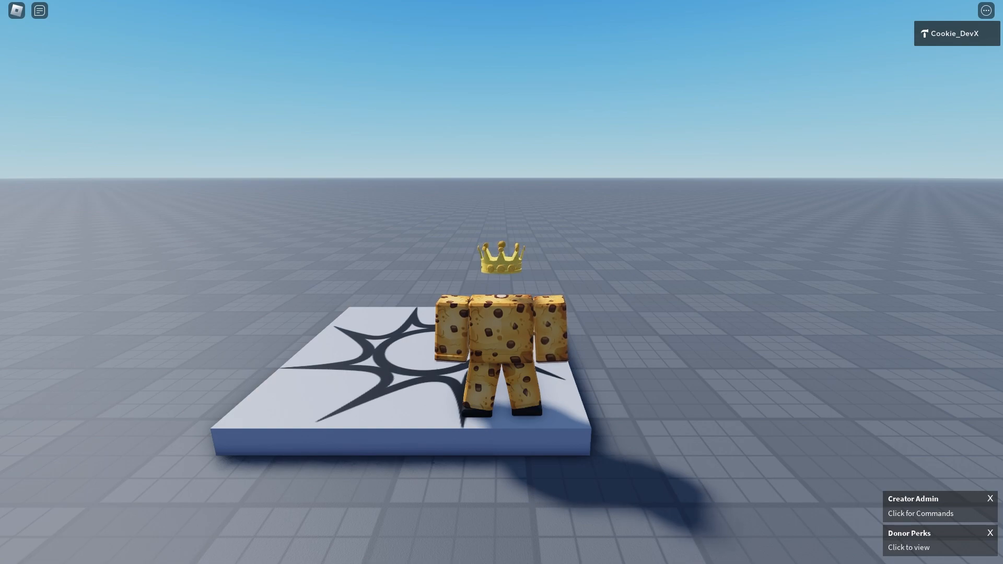
# - Enter ':ban all' in chat and approve it in the Command Confirmation dialog
pyautogui.click(39, 11)
pyautogui.write(':')
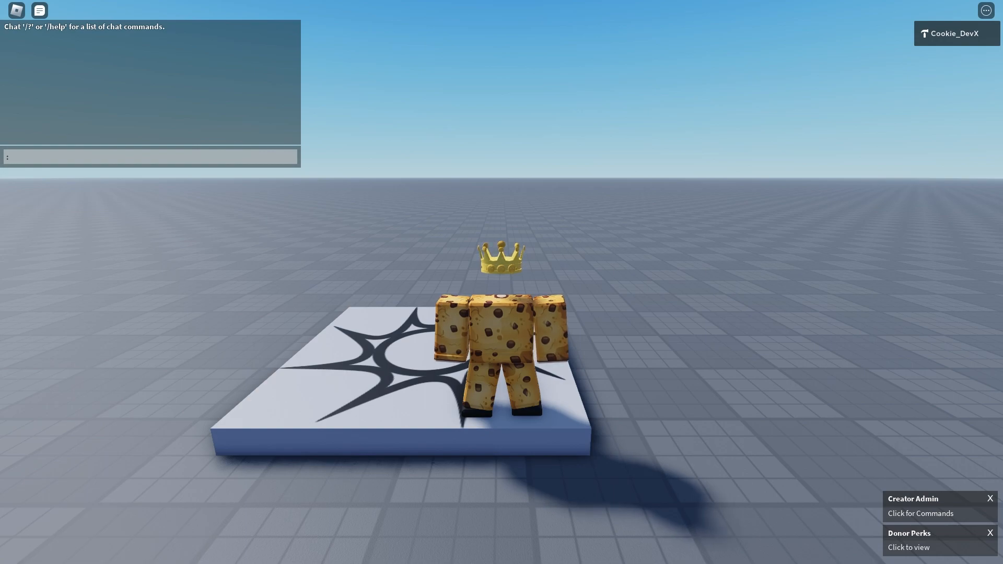
pyautogui.write('ban all')
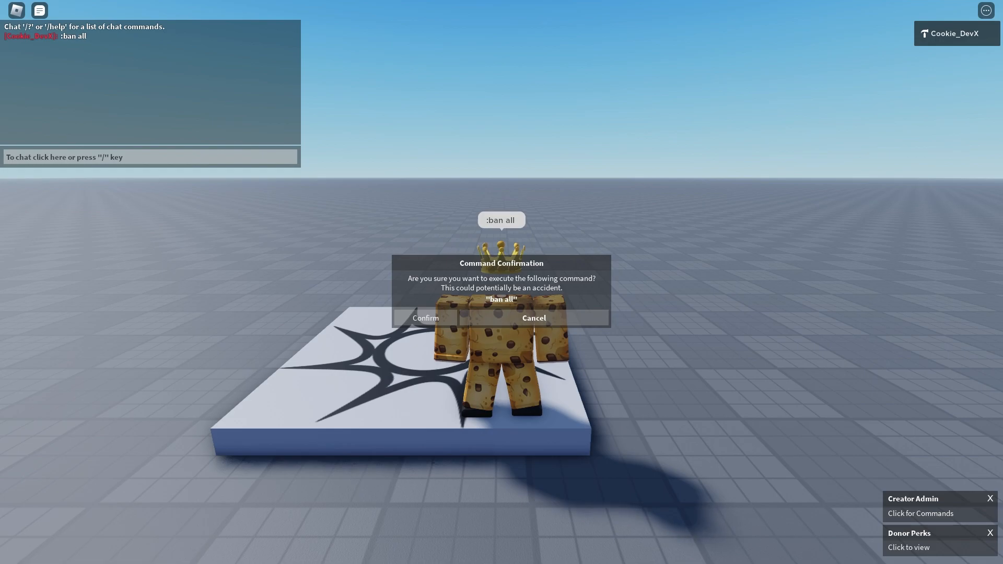
pyautogui.moveTo(602, 270)
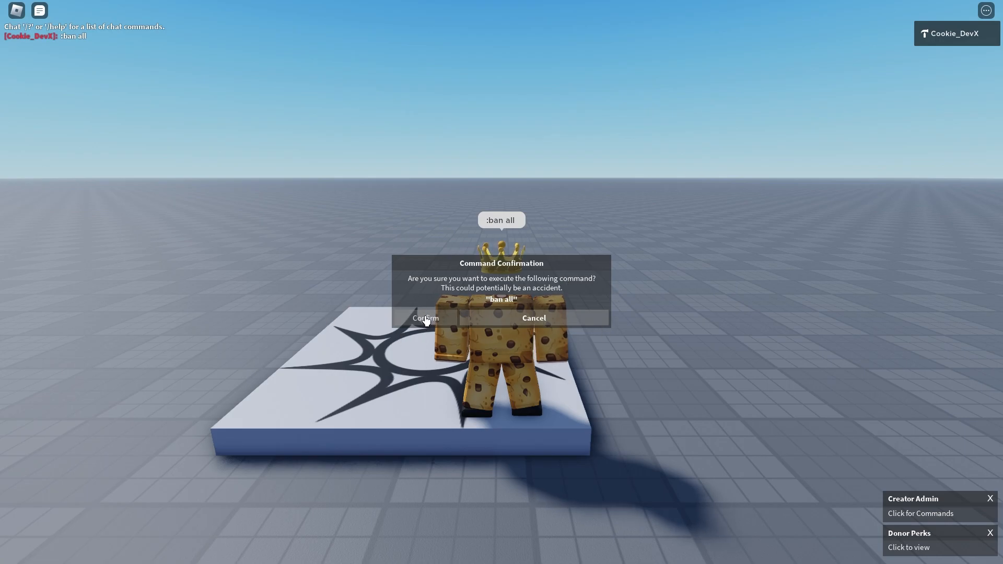
pyautogui.click(425, 318)
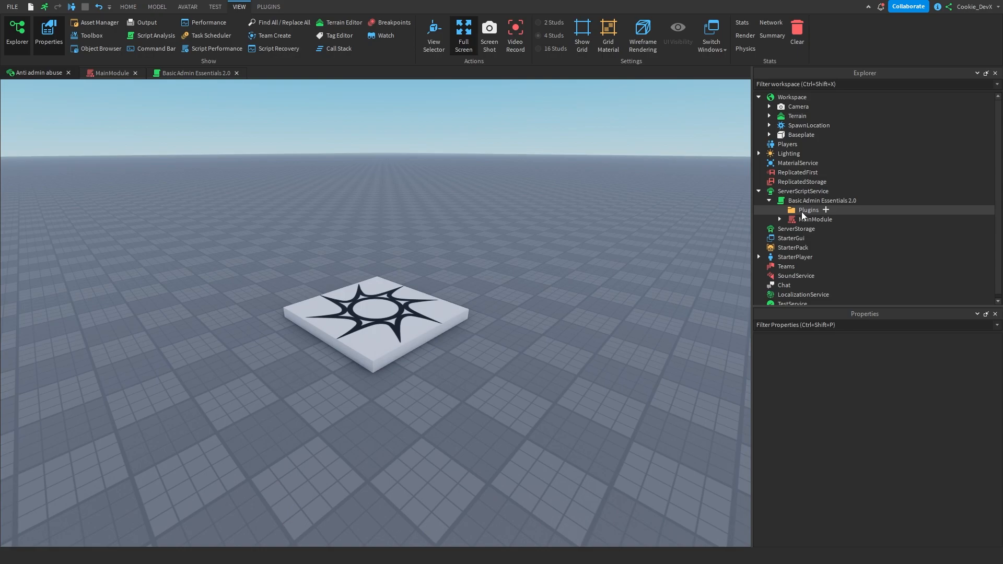
# - Select and delete the original MainModule under Basic Admin Essentials 2.0
pyautogui.click(814, 219)
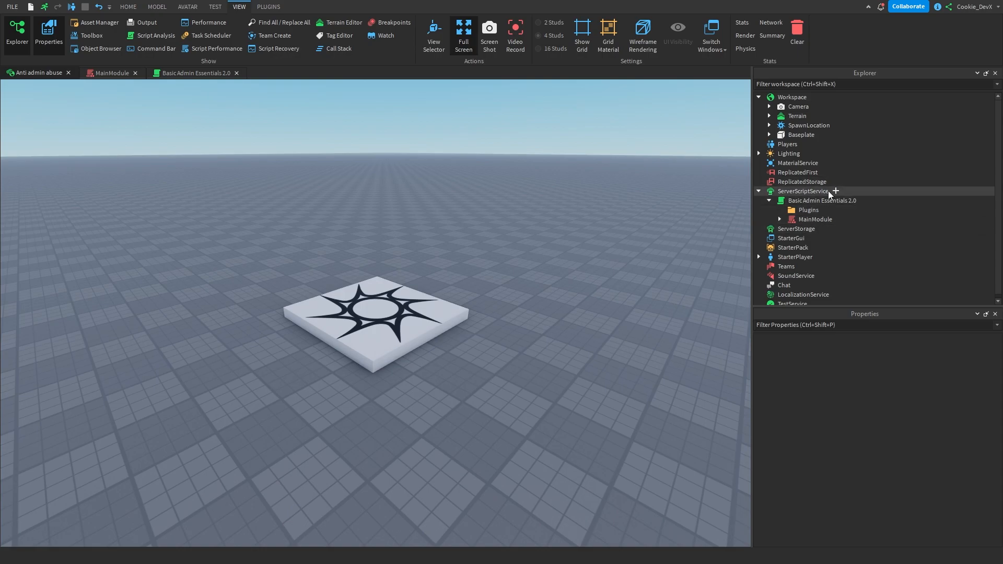
pyautogui.click(815, 219)
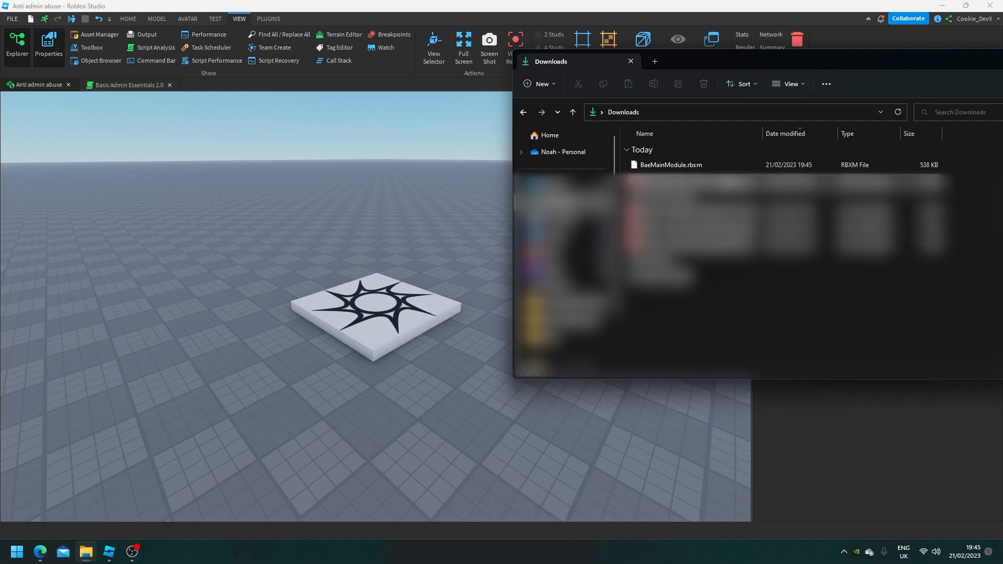
# - Drag BaeMainModule.rbxm from Downloads into the Roblox Studio viewport
pyautogui.click(670, 165)
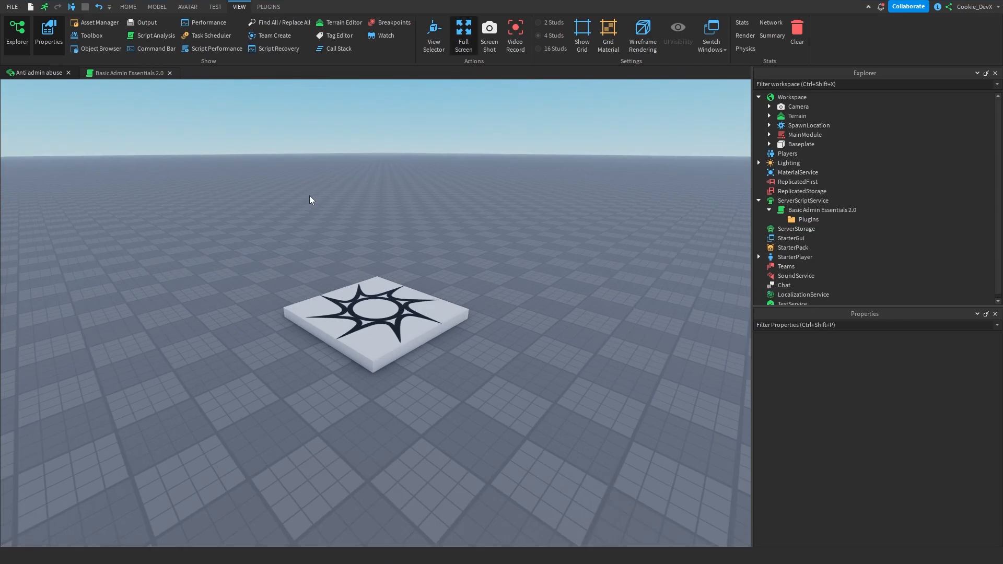
pyautogui.moveTo(421, 201)
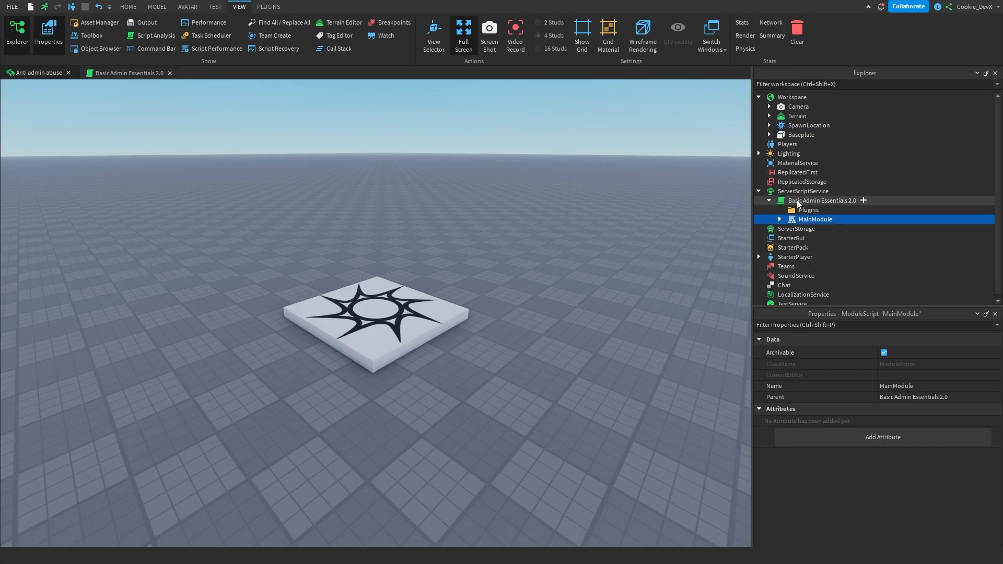
# - Open the Basic Admin Essentials 2.0 loader script to view its configuration settings
pyautogui.doubleClick(821, 200)
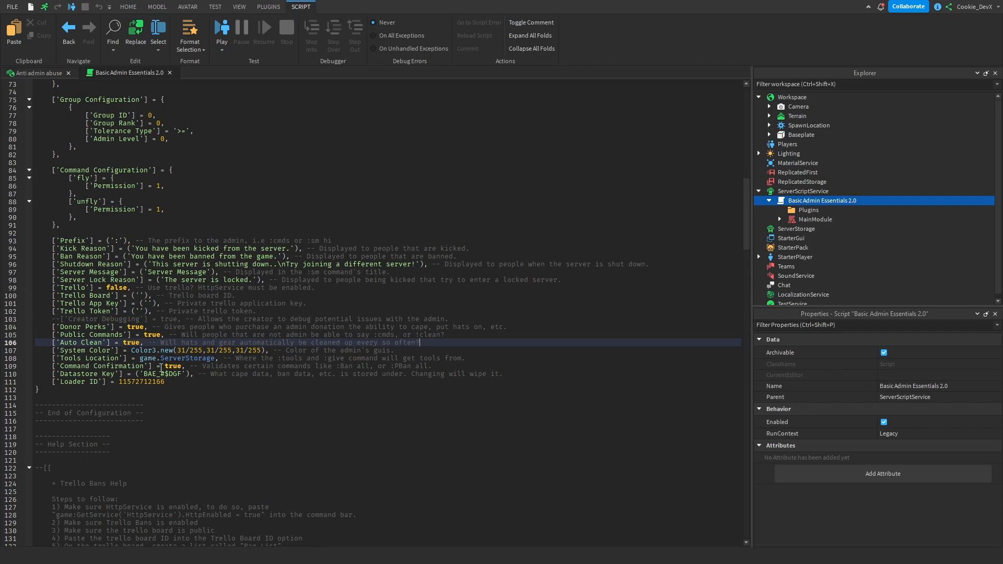
pyautogui.doubleClick(171, 366)
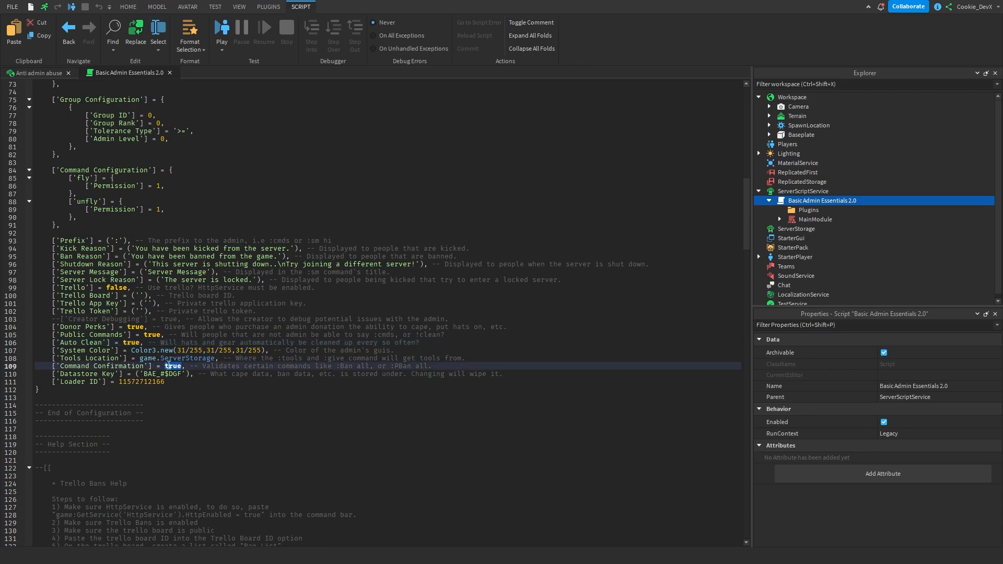
pyautogui.moveTo(182, 365); pyautogui.dragTo(348, 365)
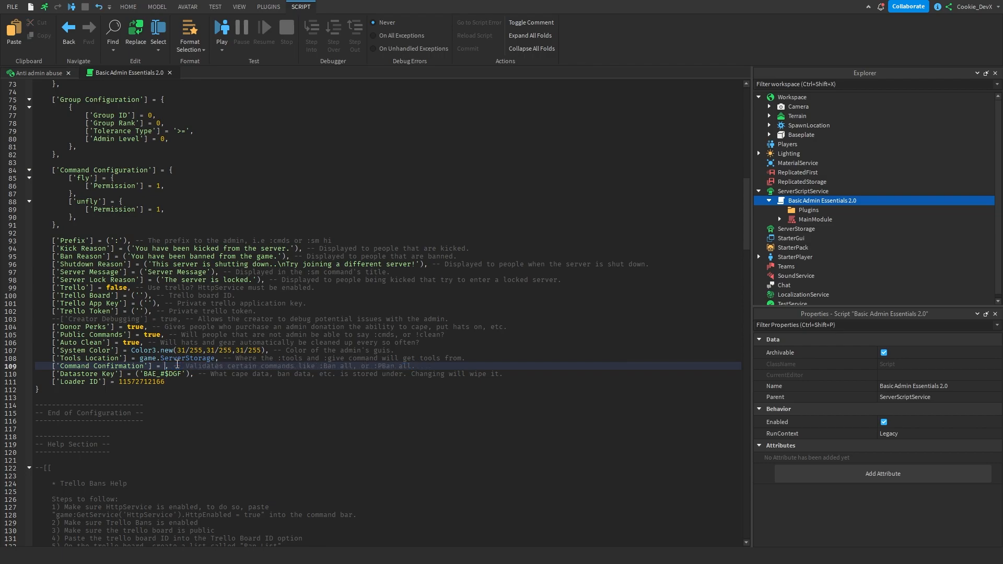
pyautogui.write('false')
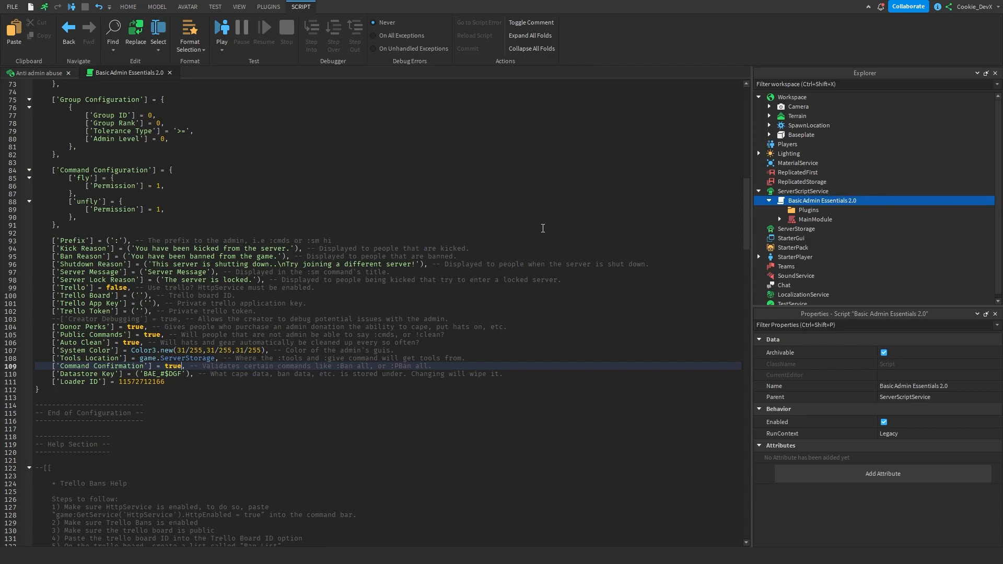
# - Scroll to the script's end and select line 304, require(script:WaitForChild("MainModule"))
pyautogui.scroll(-3)
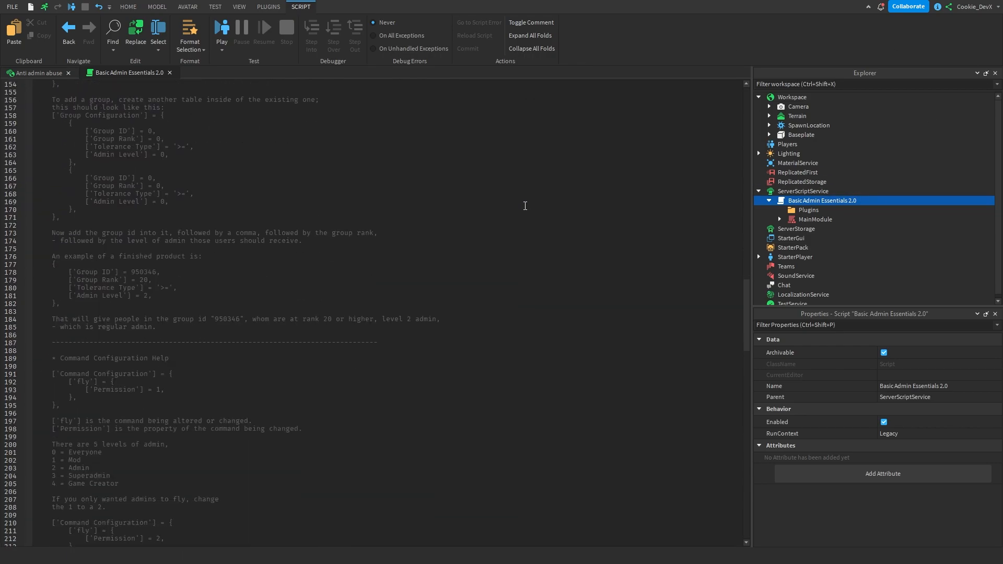
pyautogui.scroll(-3)
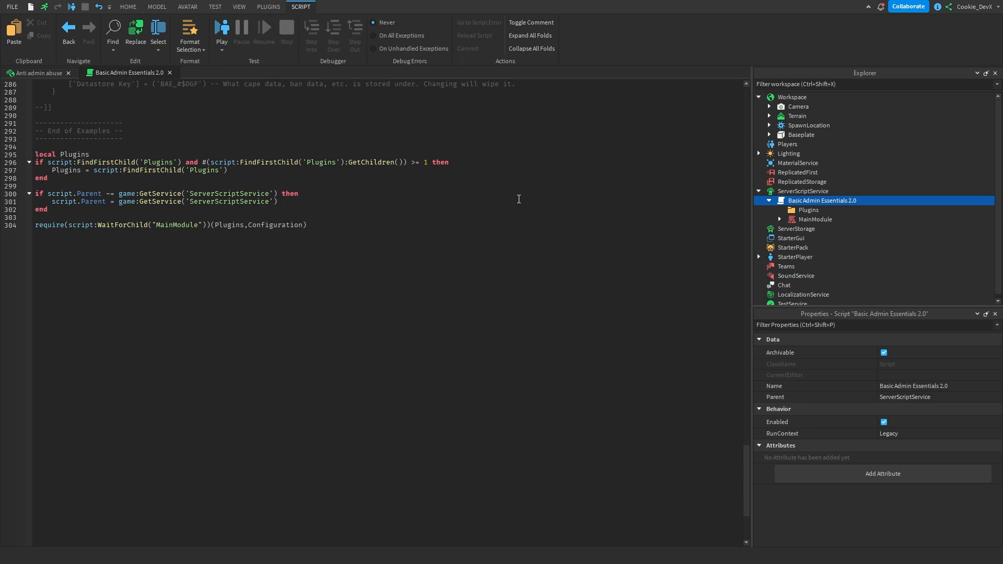
pyautogui.click(37, 225)
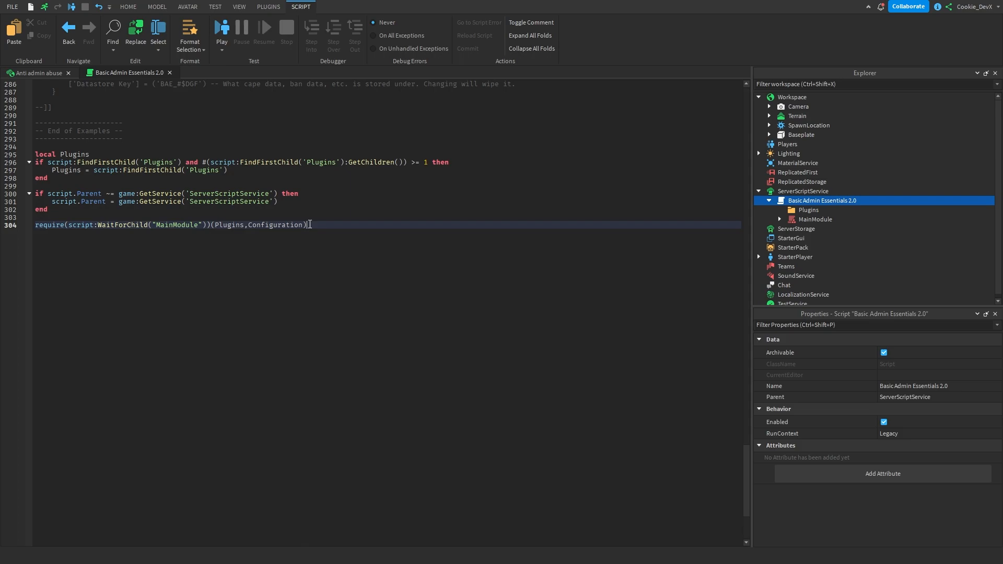
pyautogui.moveTo(80, 224)
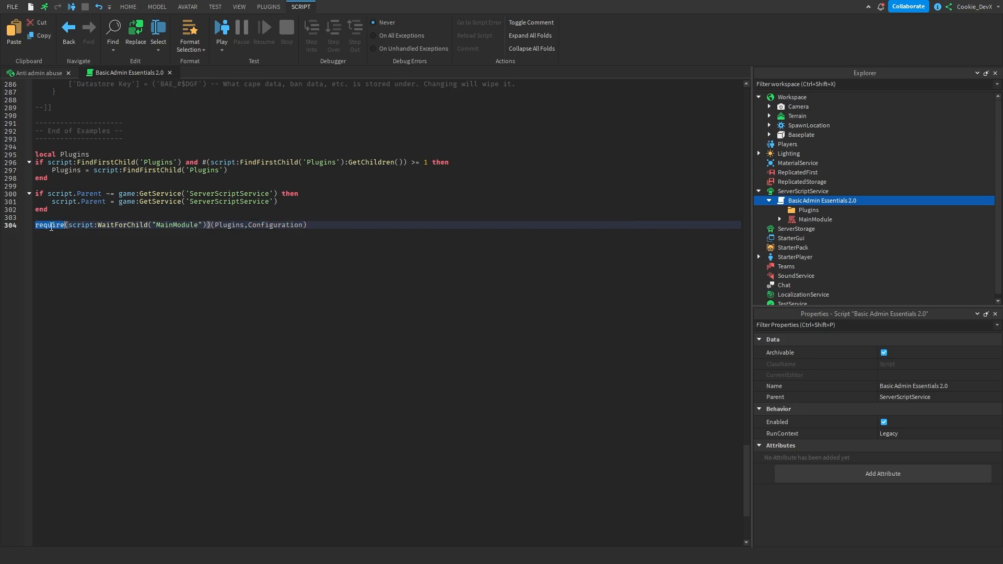
pyautogui.tripleClick(169, 225)
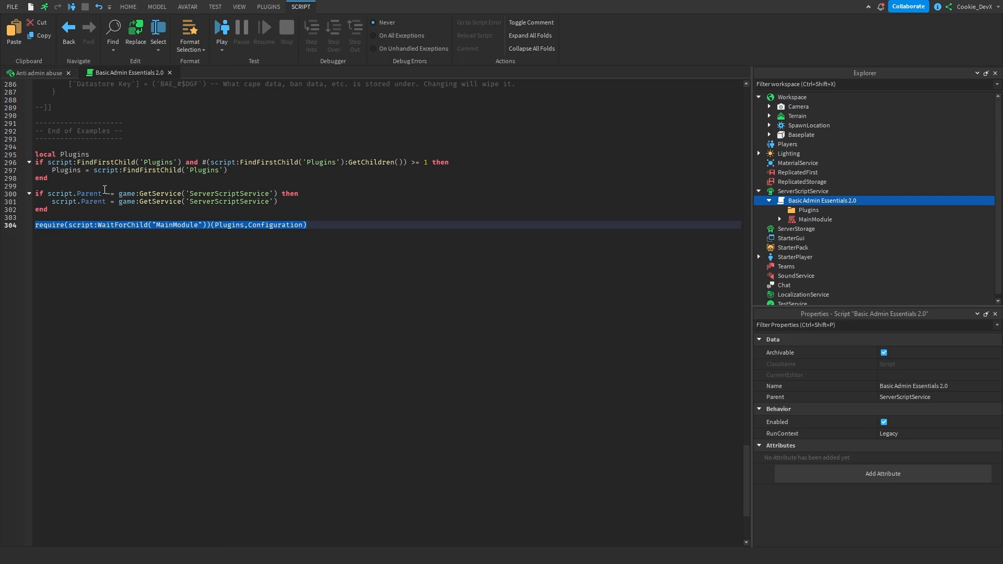
pyautogui.moveTo(94, 180)
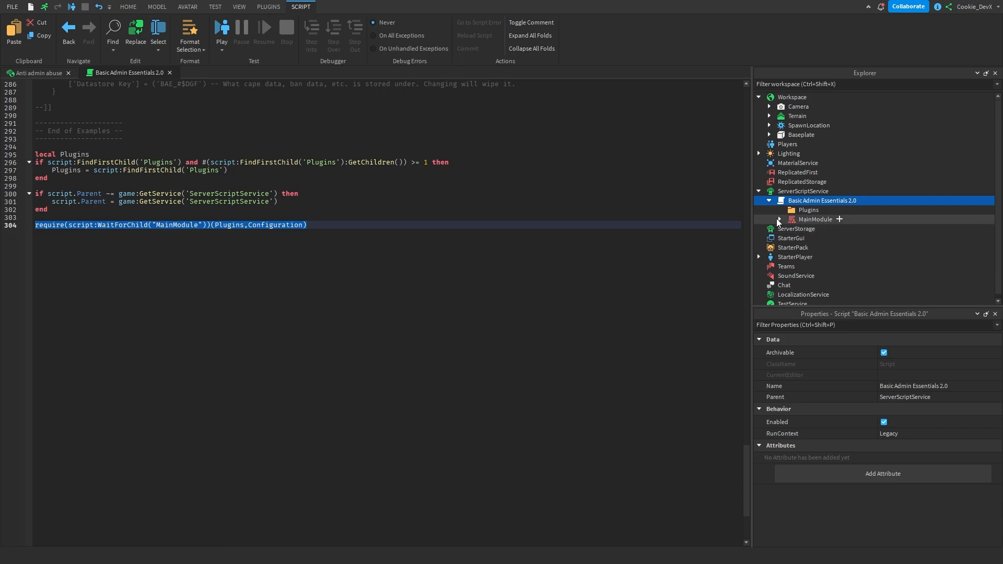
# - Expand MainModule and its Components folder, then open the Get Players module
pyautogui.click(815, 219)
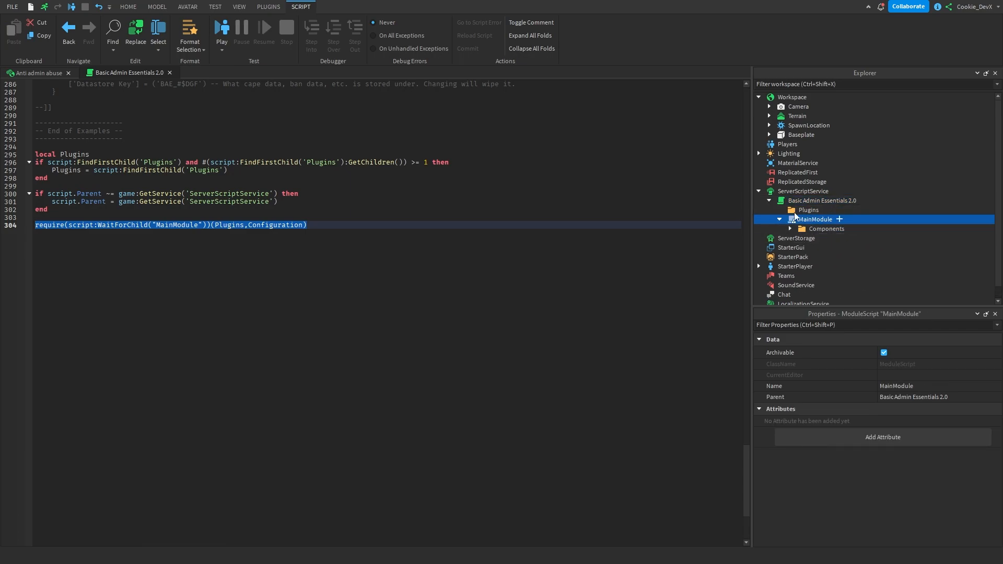
pyautogui.click(790, 228)
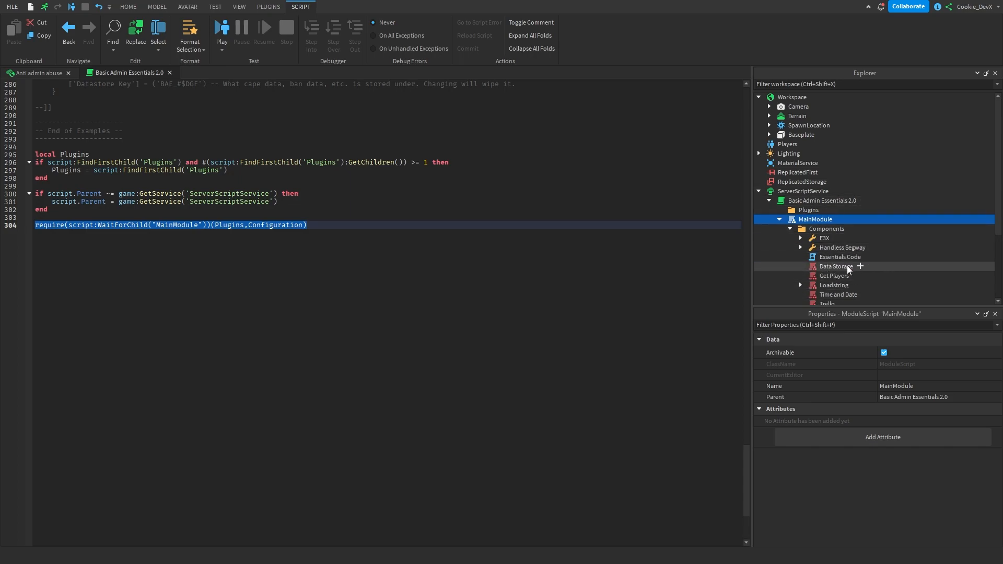
pyautogui.moveTo(835, 276)
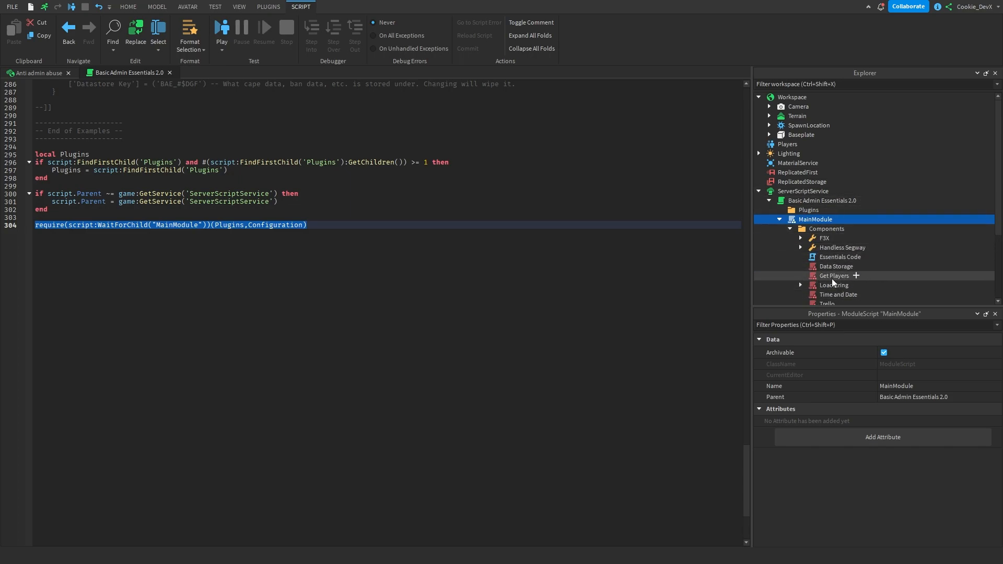
pyautogui.doubleClick(834, 275)
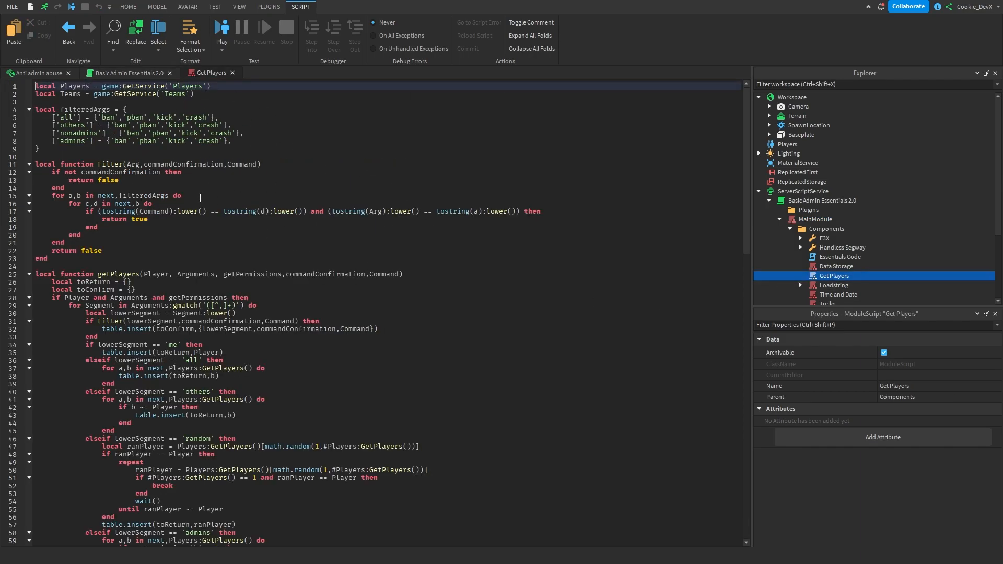
pyautogui.moveTo(240, 194)
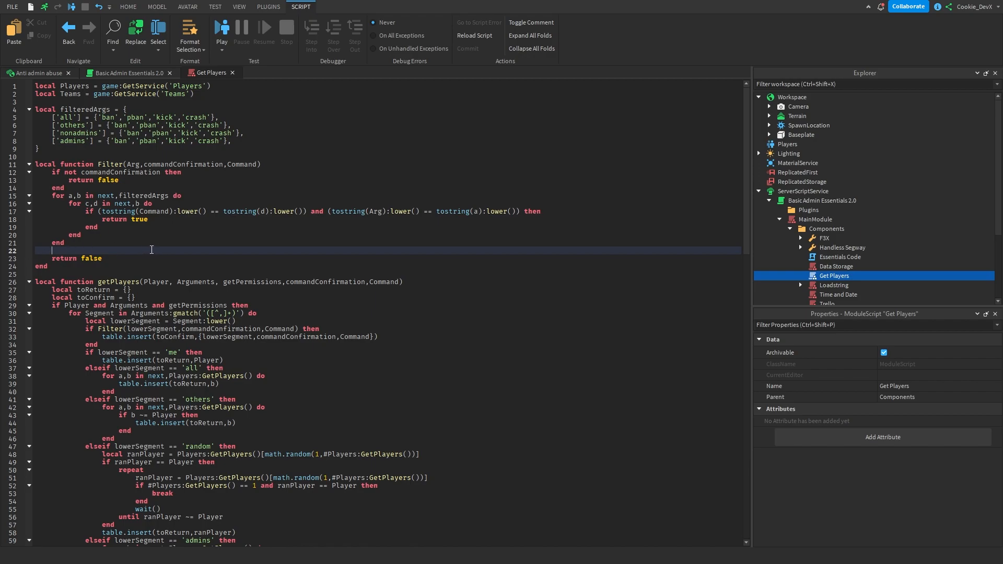
# - Insert 'if #Arg >= 5 then return true end' above 'return false' in Filter
pyautogui.write('if #')
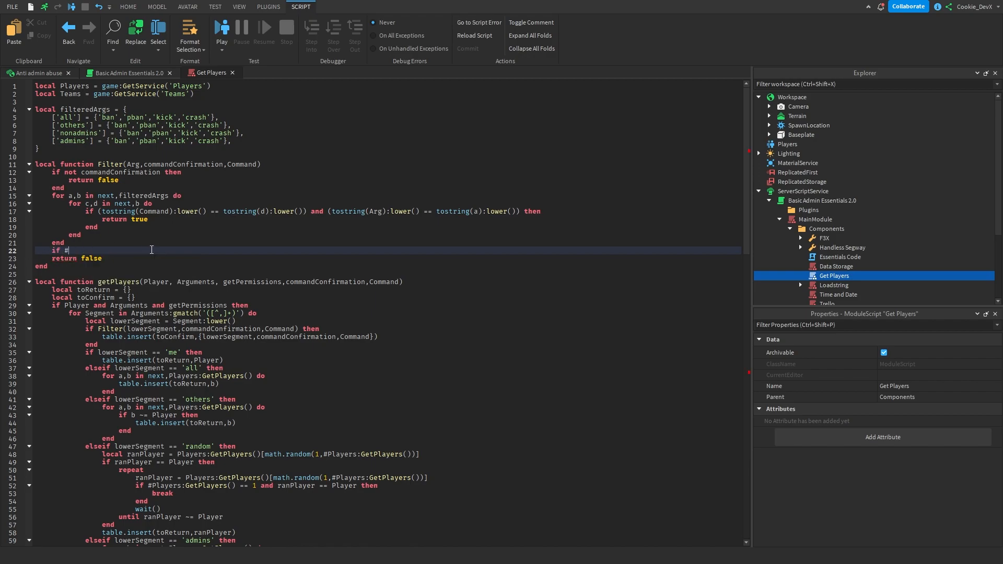
pyautogui.write('Arg')
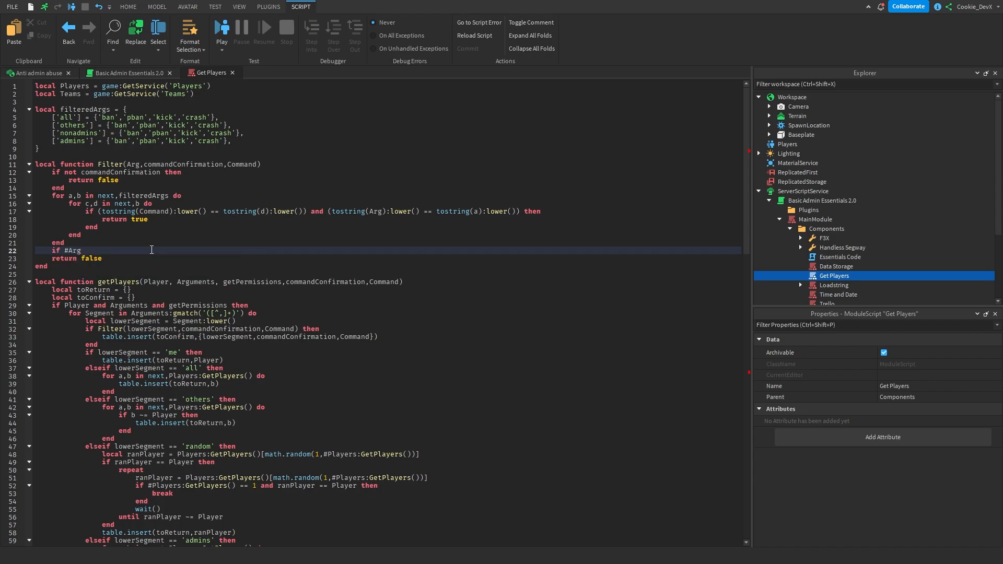
pyautogui.write('>')
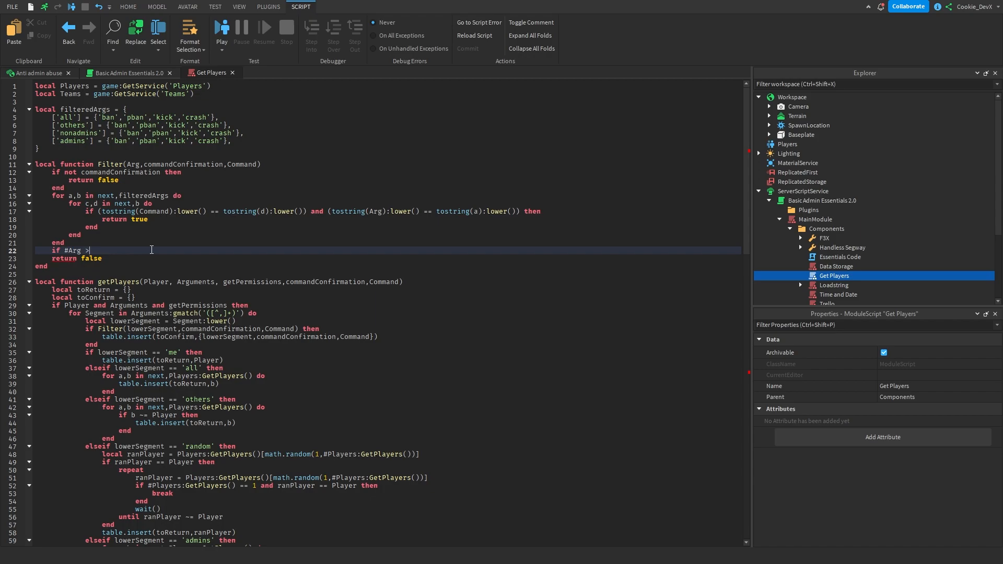
pyautogui.write('= 5 then')
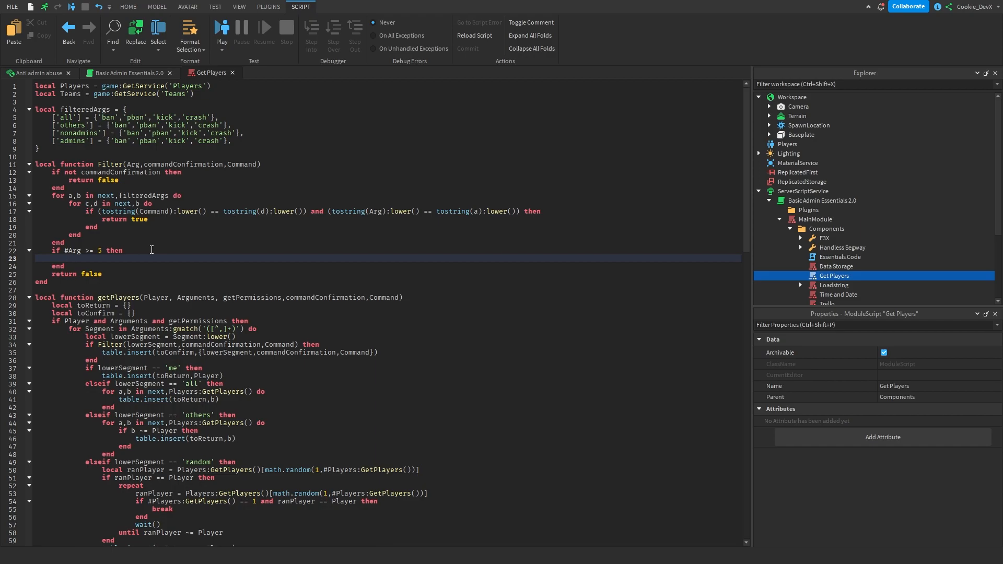
pyautogui.write('return true')
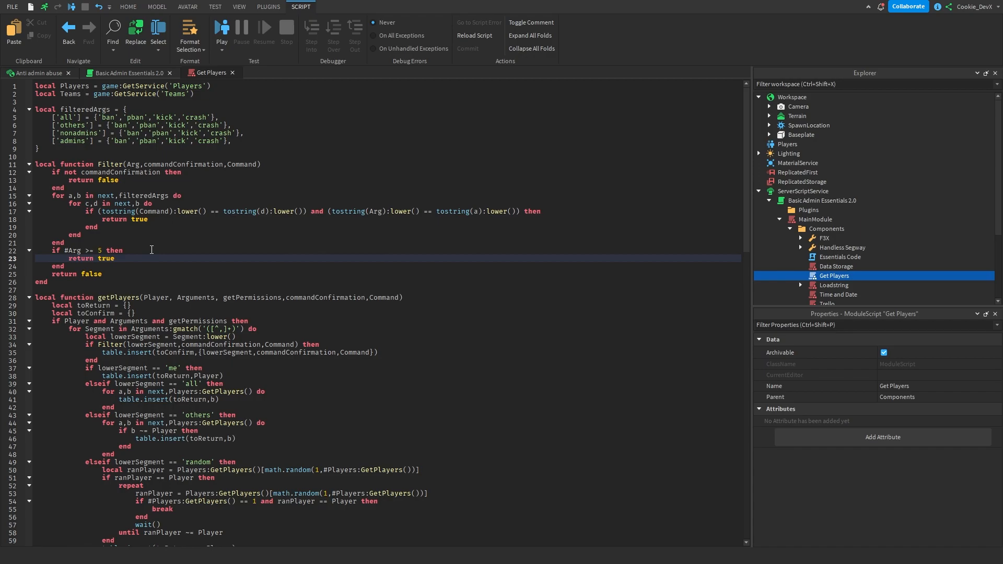
pyautogui.moveTo(163, 245)
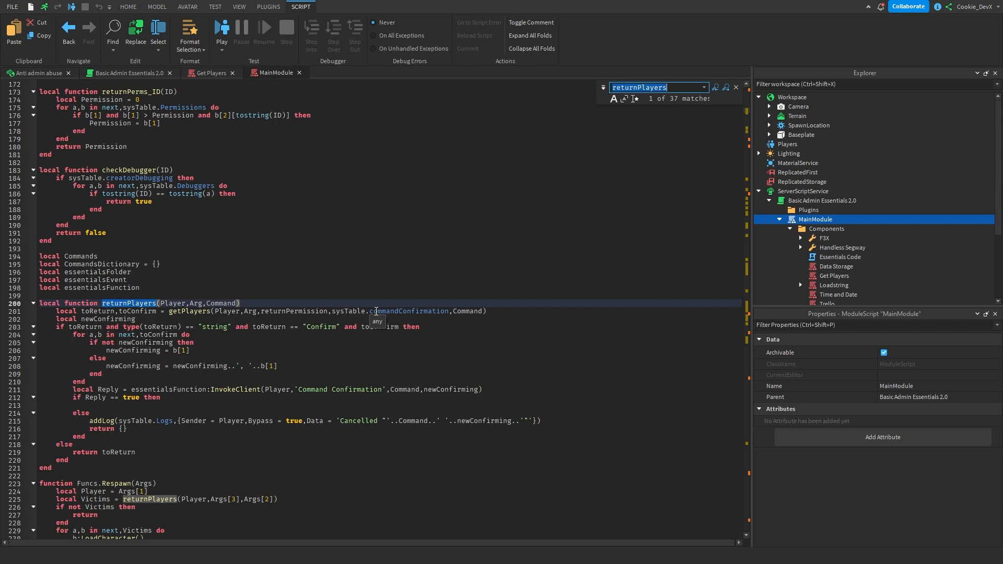
# - Add Player:Kick("This command combonation is restricted!") under 'if Reply == true then' in returnPlayers
pyautogui.write('return')
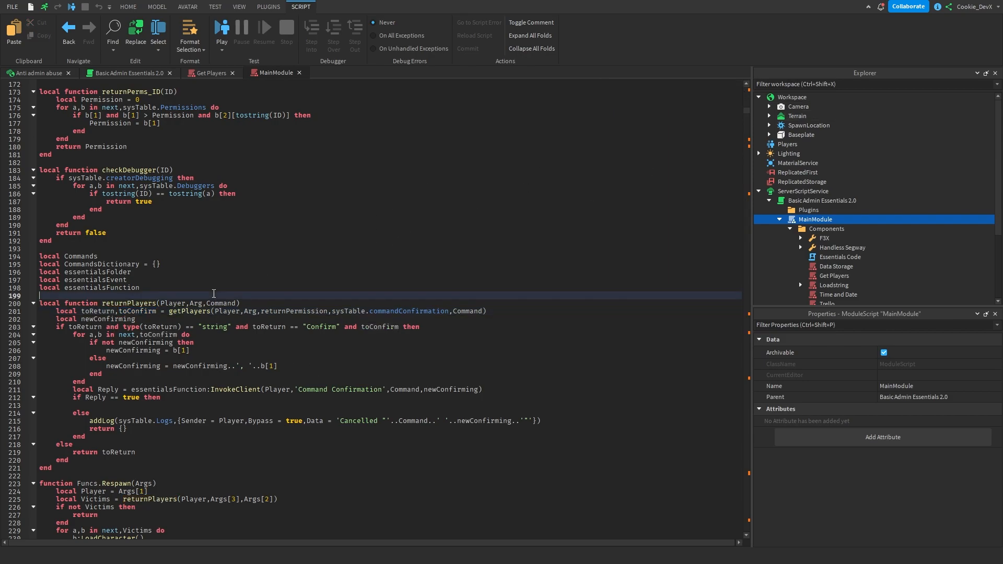
pyautogui.moveTo(96, 400)
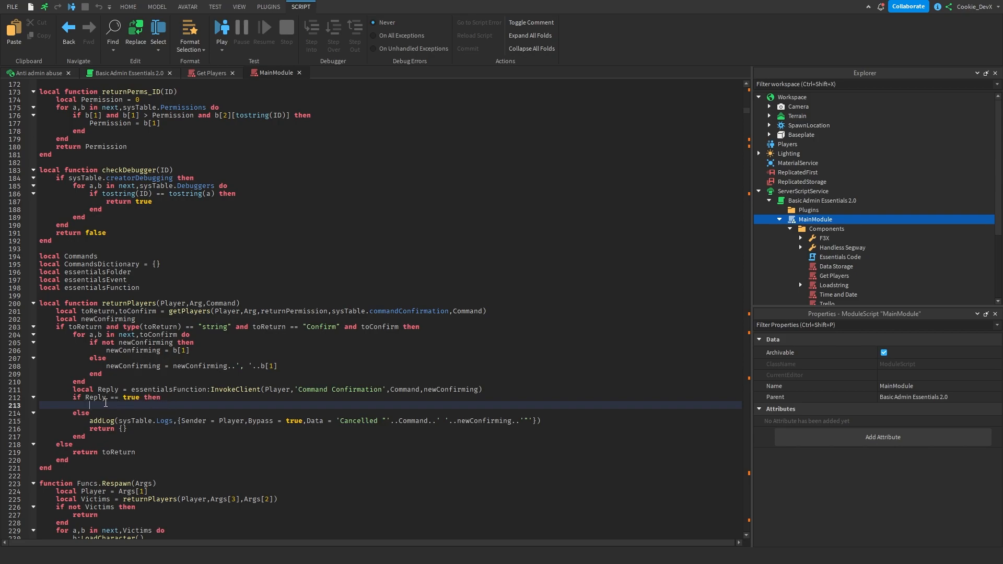
pyautogui.doubleClick(114, 397)
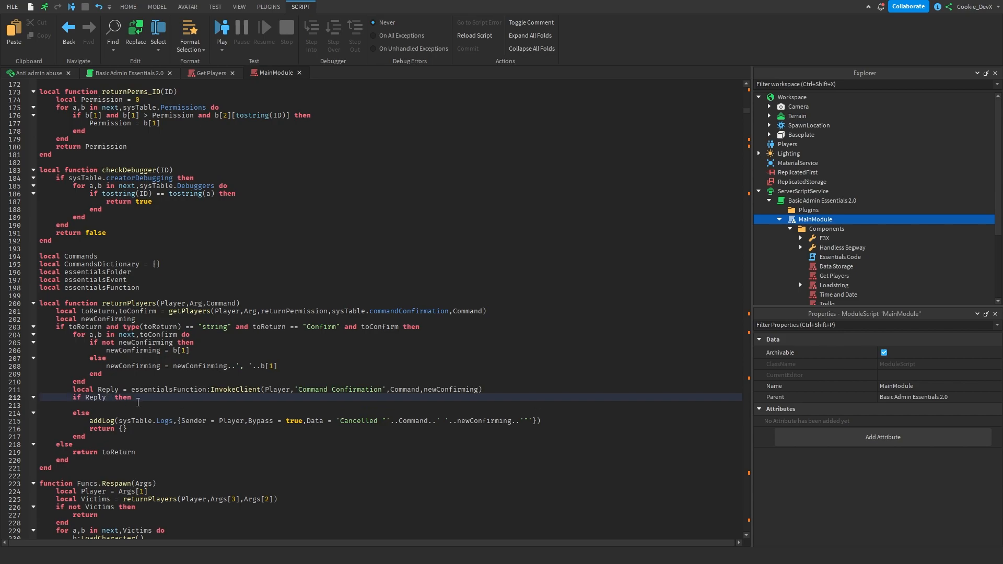
pyautogui.write('==')
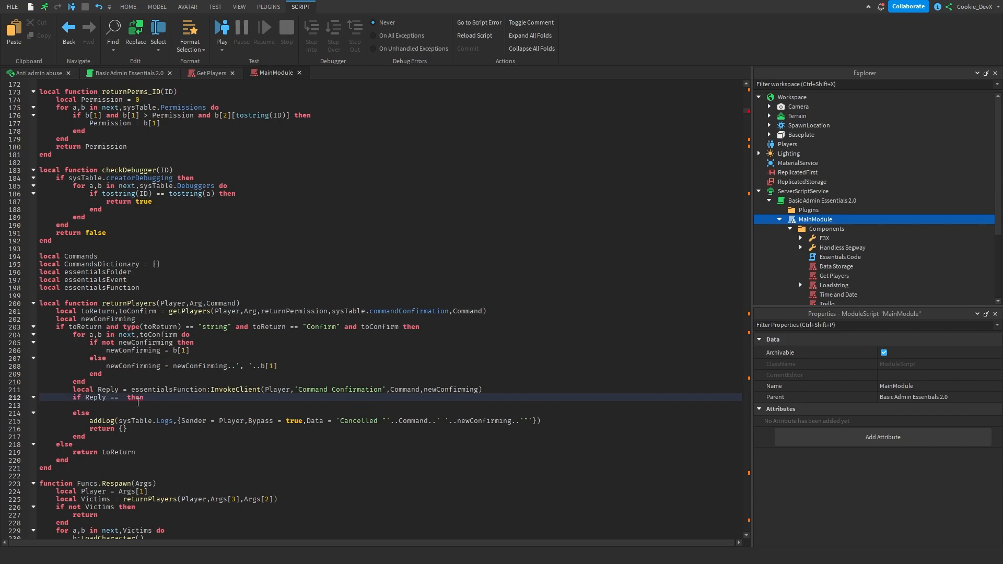
pyautogui.write('true')
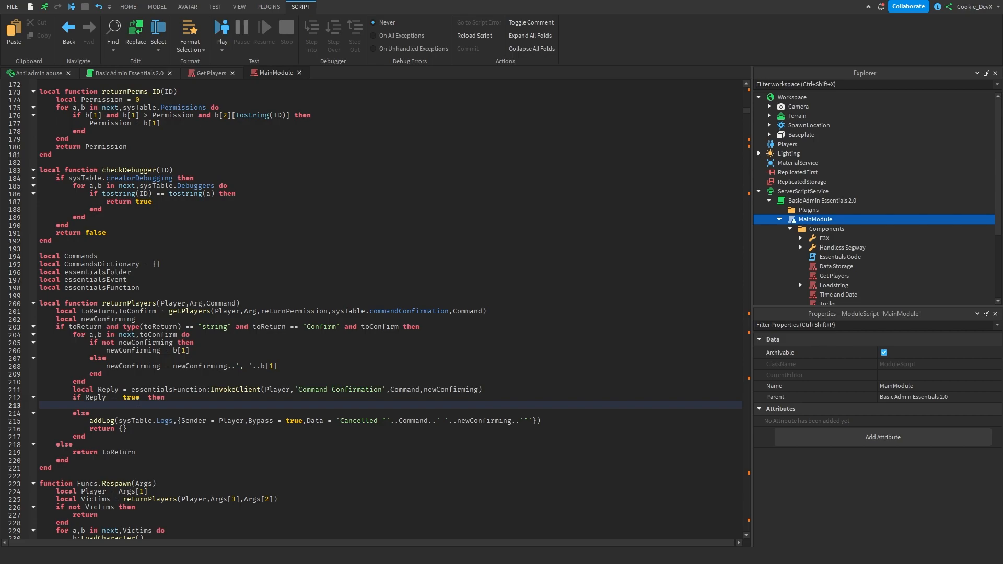
pyautogui.write('Player:')
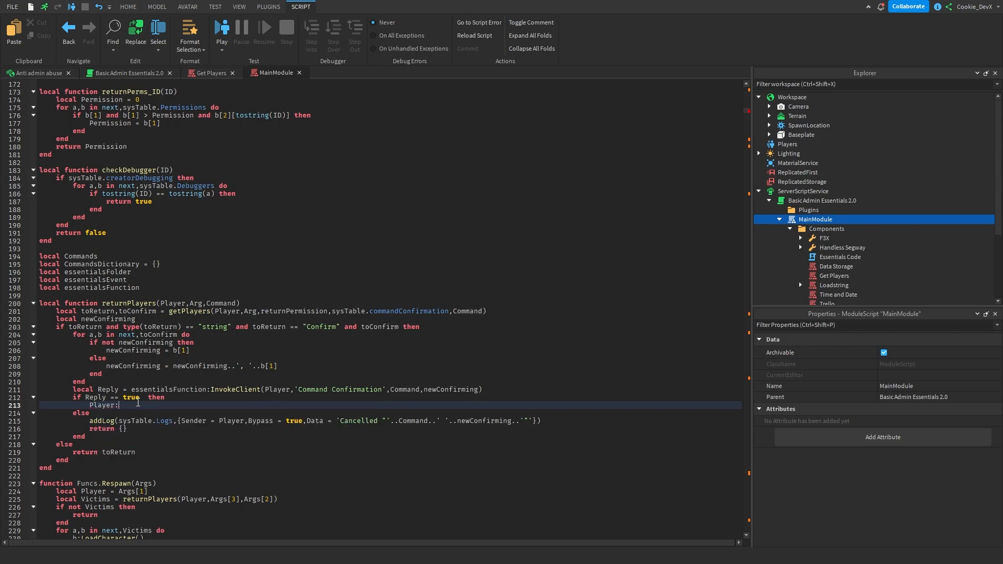
pyautogui.write('Kick("")')
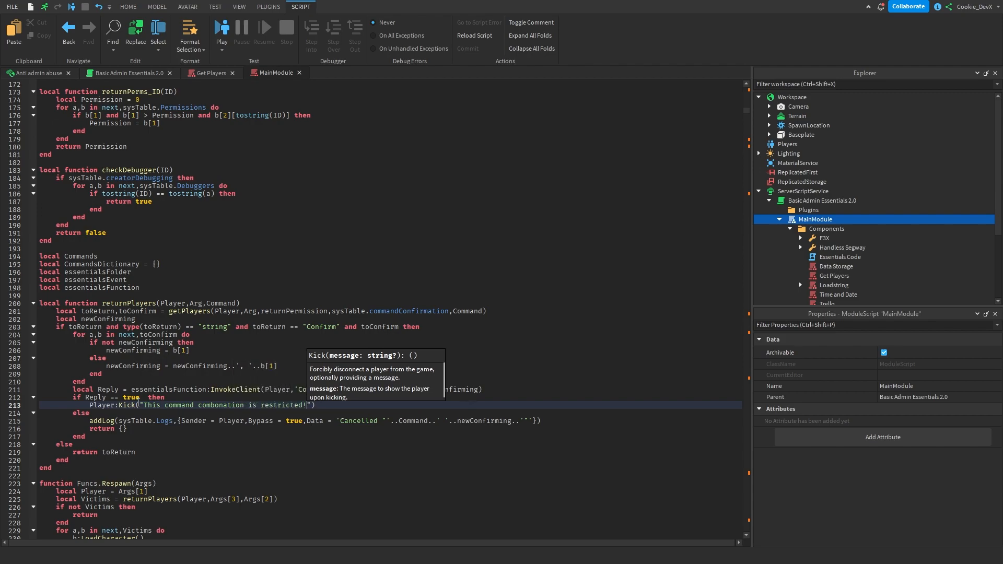
pyautogui.click(238, 6)
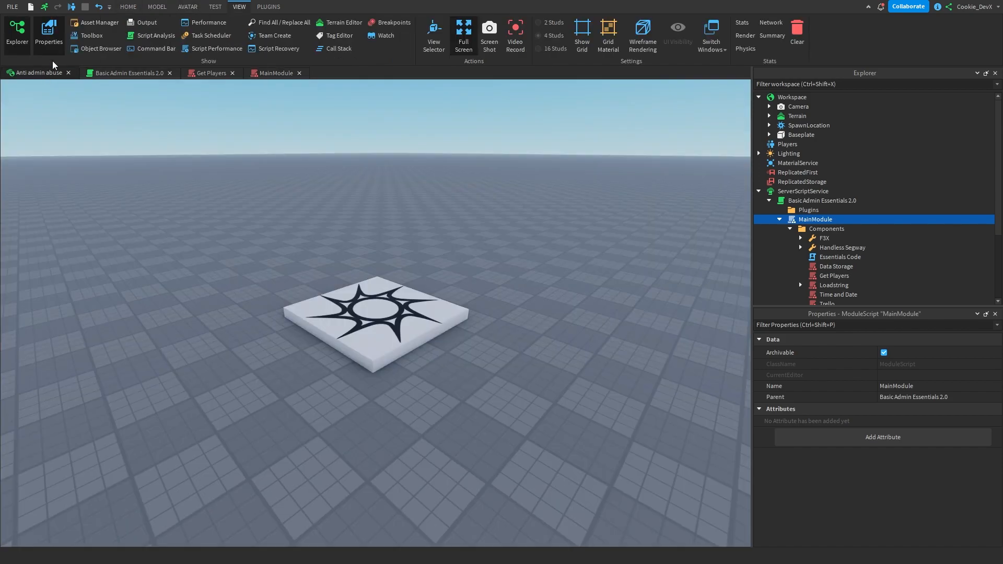
# - Playtest the place, run ':kick all' and confirm, getting kicked with the restricted message
pyautogui.click(127, 7)
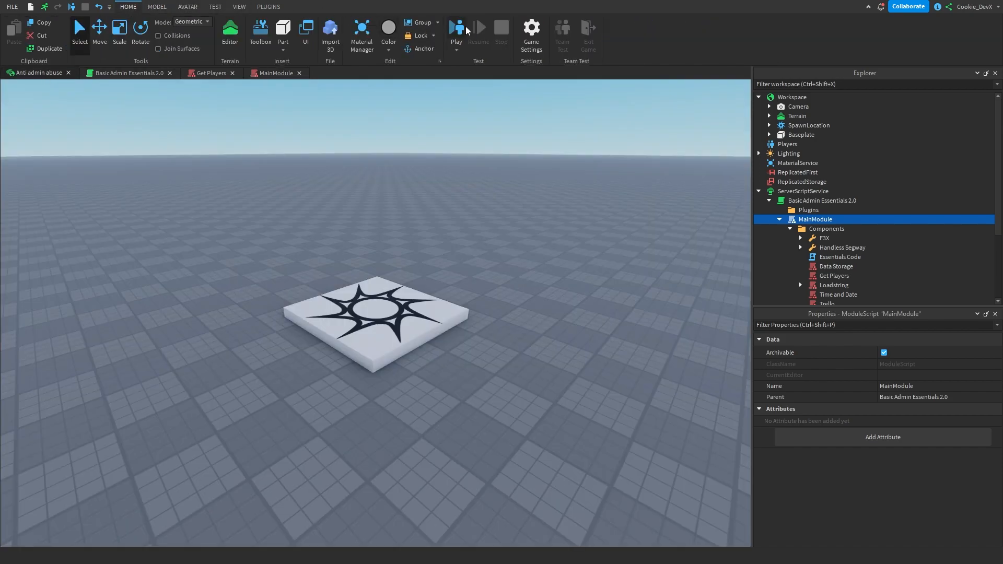
pyautogui.click(456, 31)
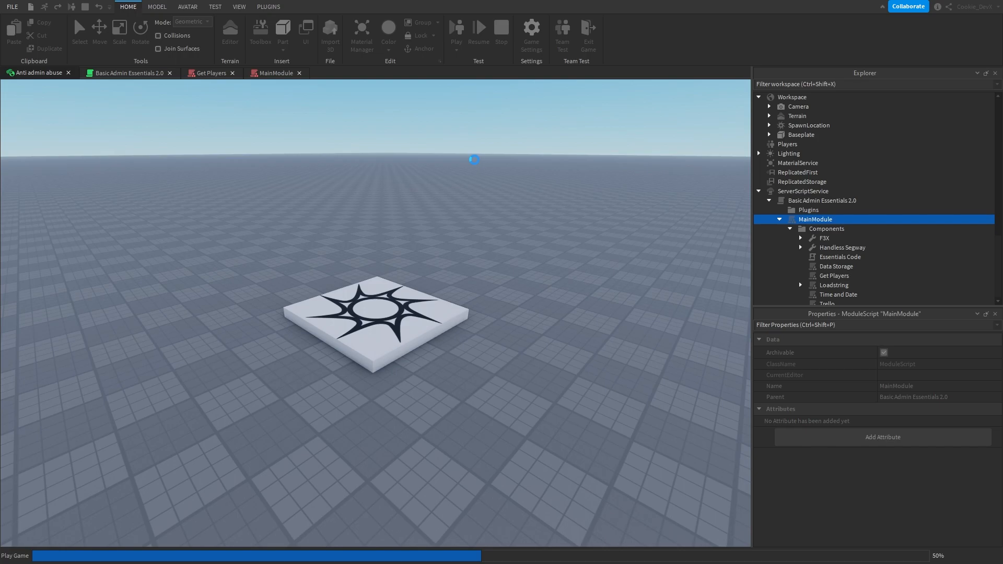
pyautogui.click(456, 29)
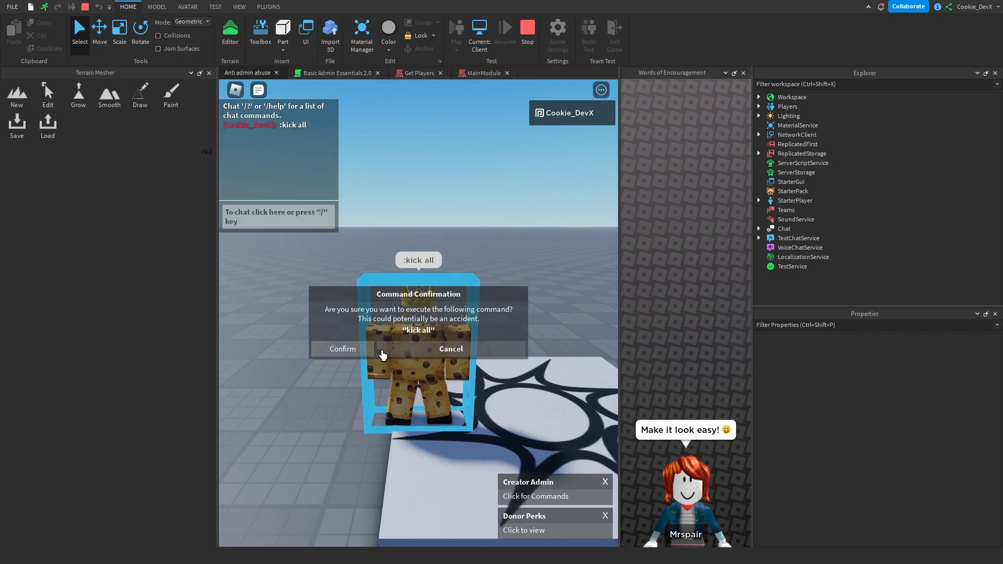
pyautogui.click(341, 348)
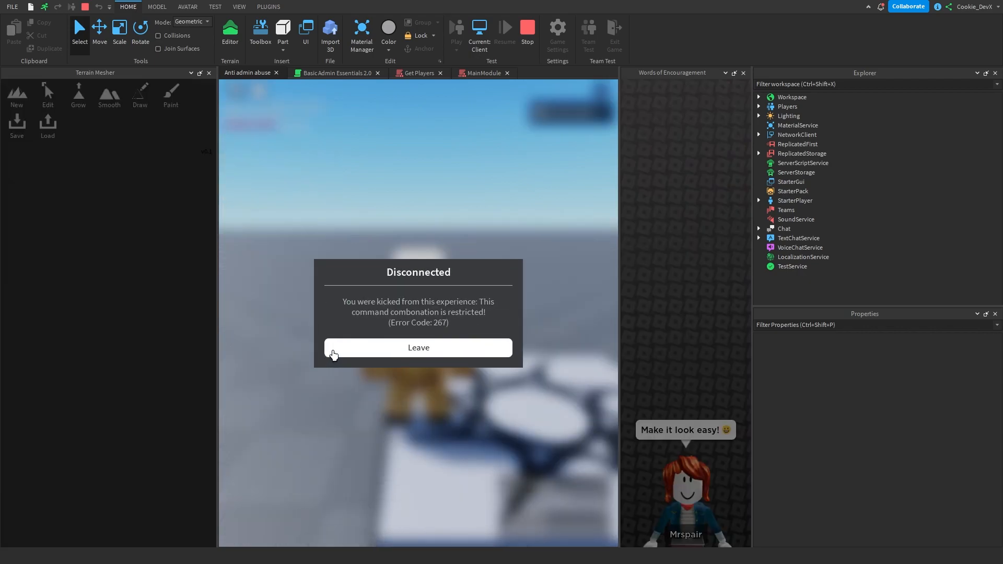